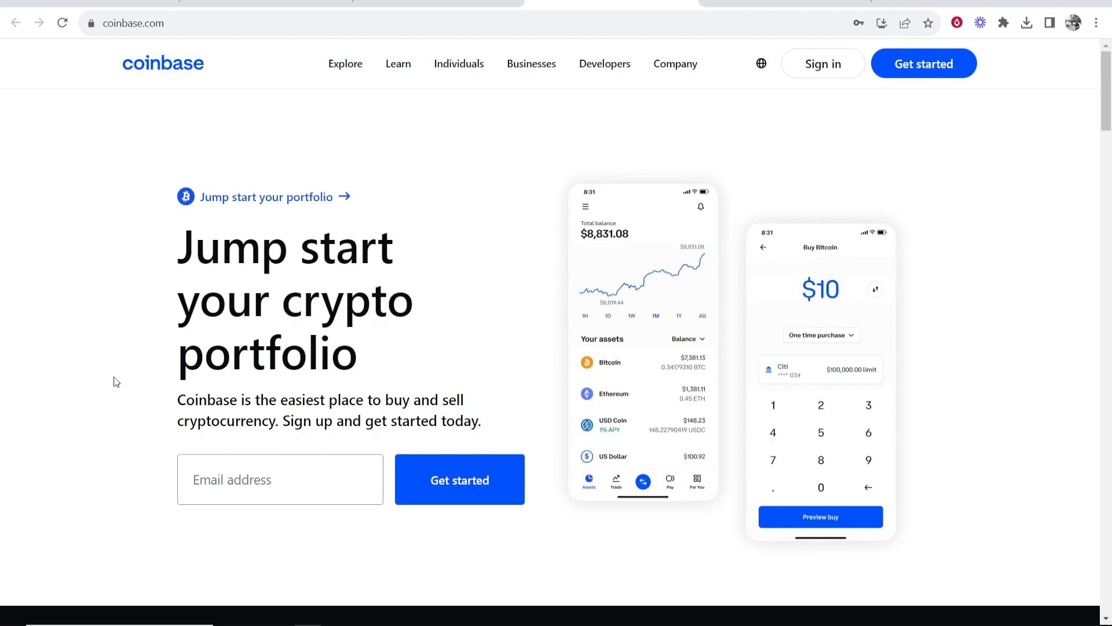
pyautogui.moveTo(129, 380)
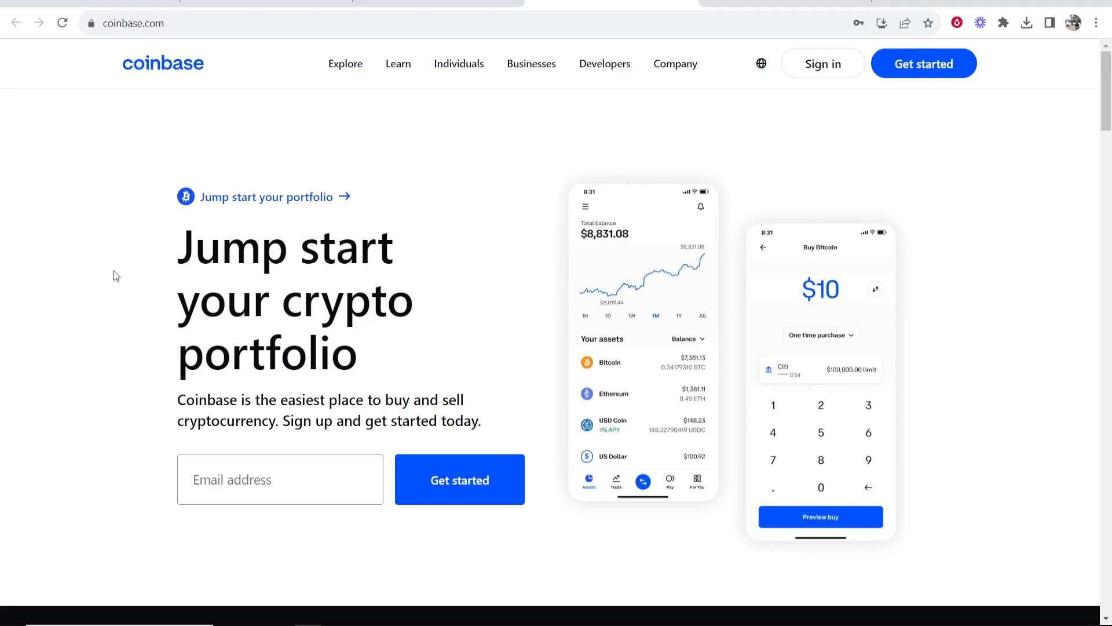
pyautogui.moveTo(303, 218)
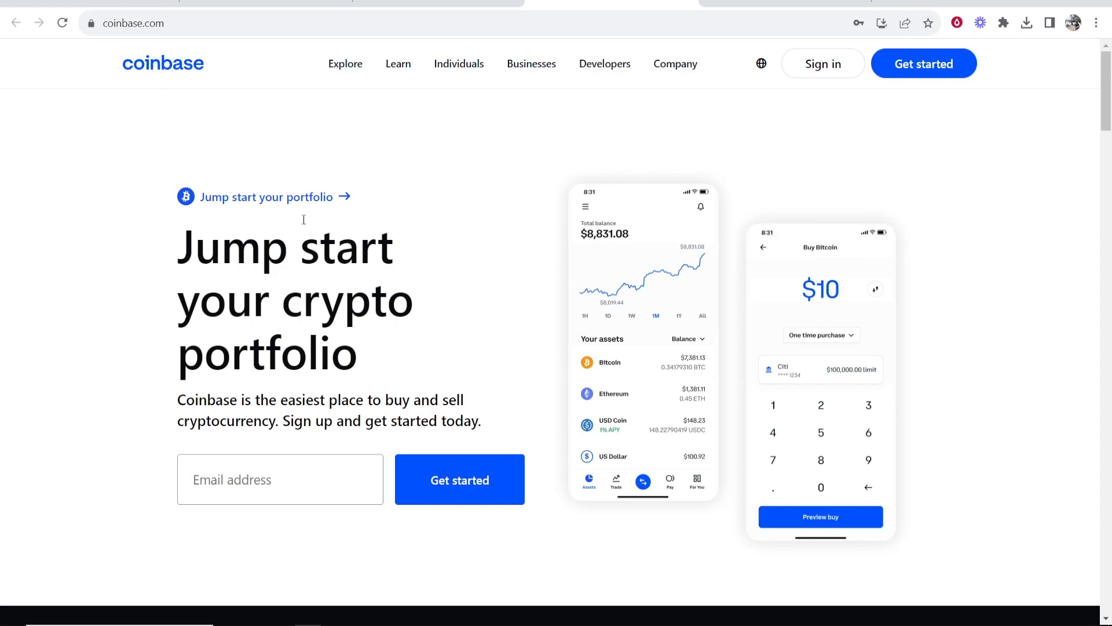
pyautogui.moveTo(355, 282)
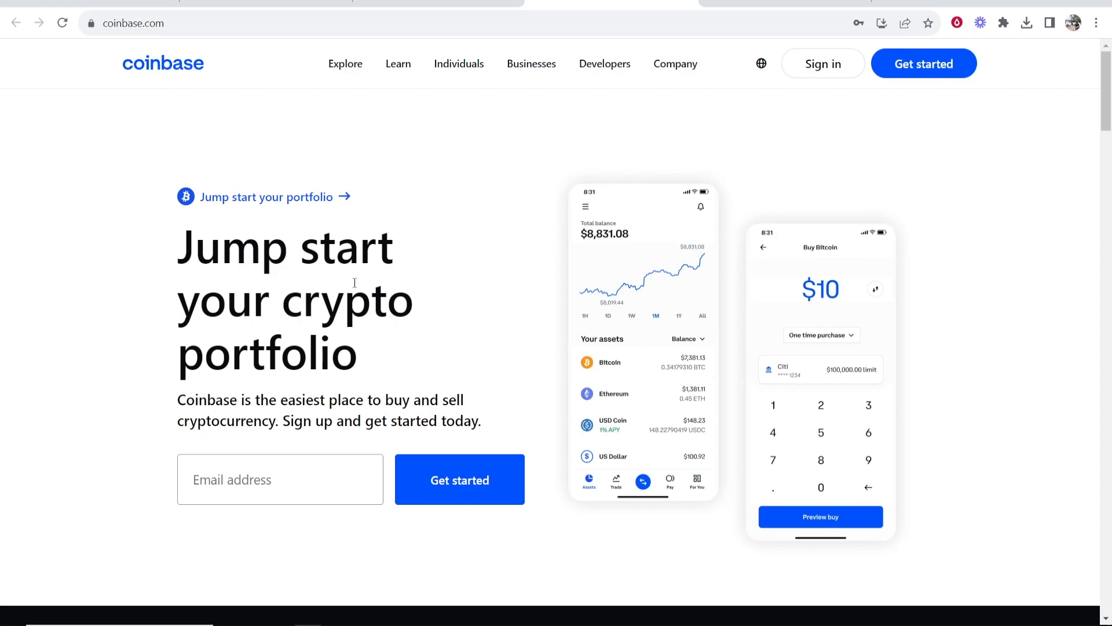
pyautogui.moveTo(168, 75)
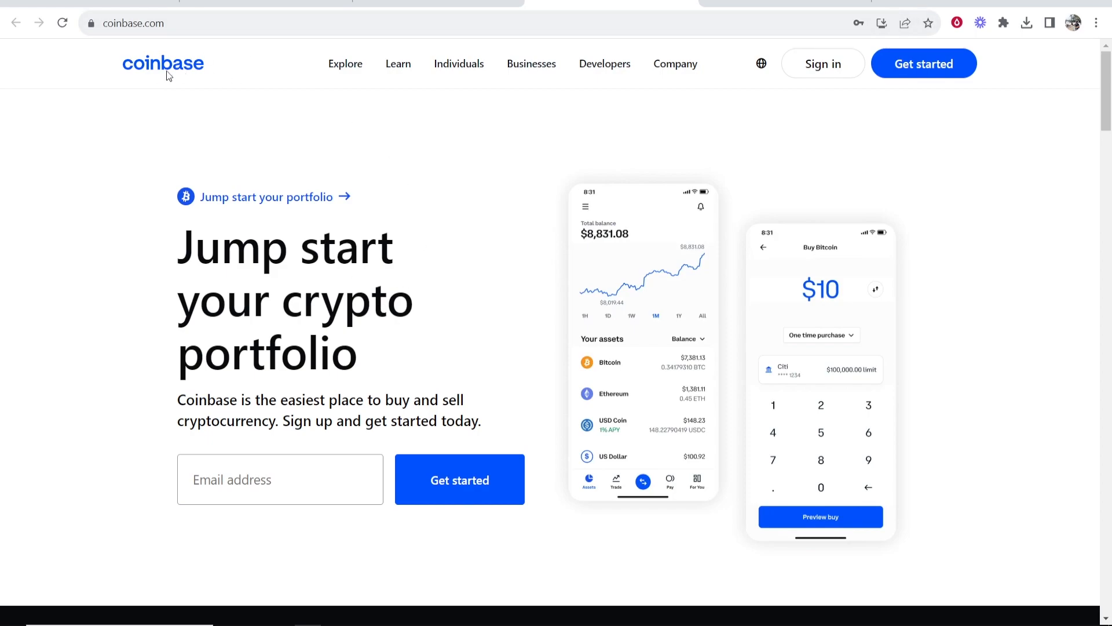
# Reach the 'Become a Coinbase affiliate' page via the footer's Affiliates link
pyautogui.scroll(-3)
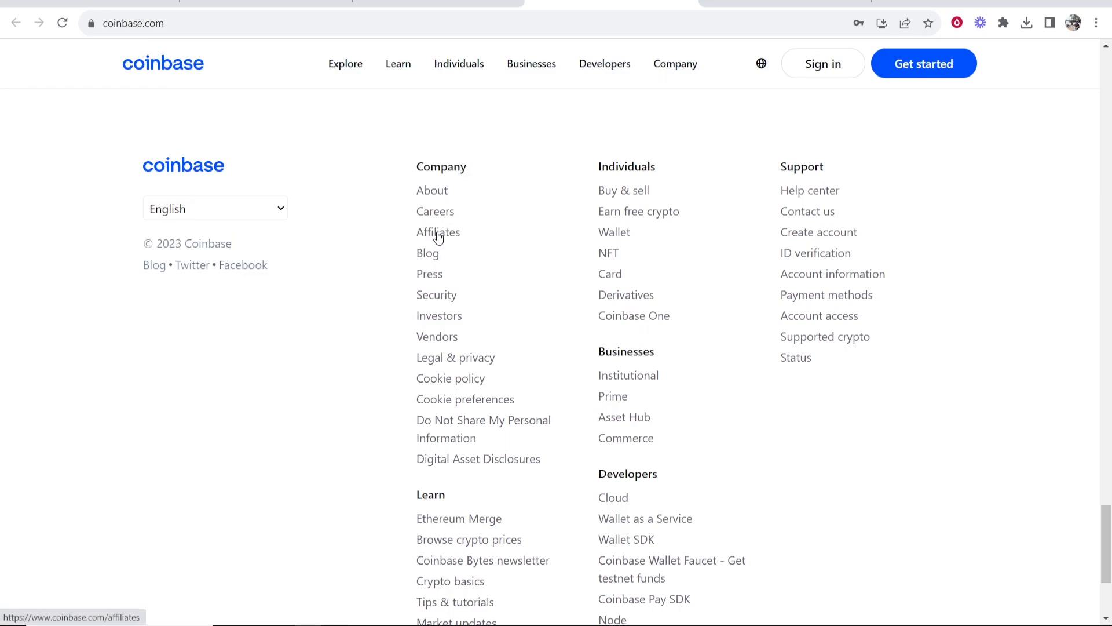
pyautogui.click(438, 232)
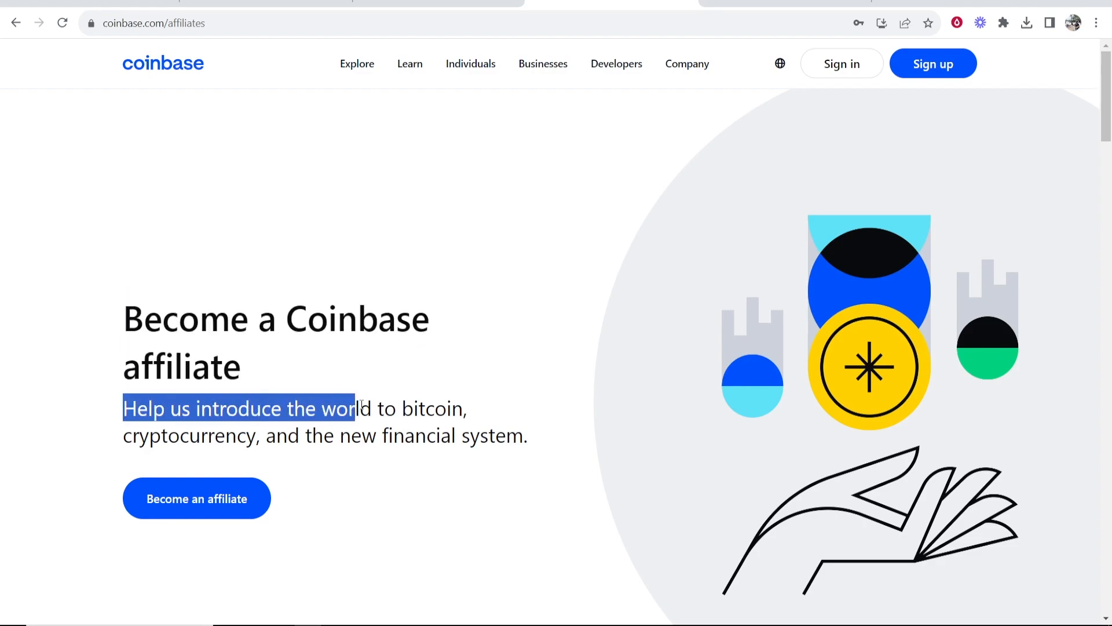
pyautogui.click(383, 317)
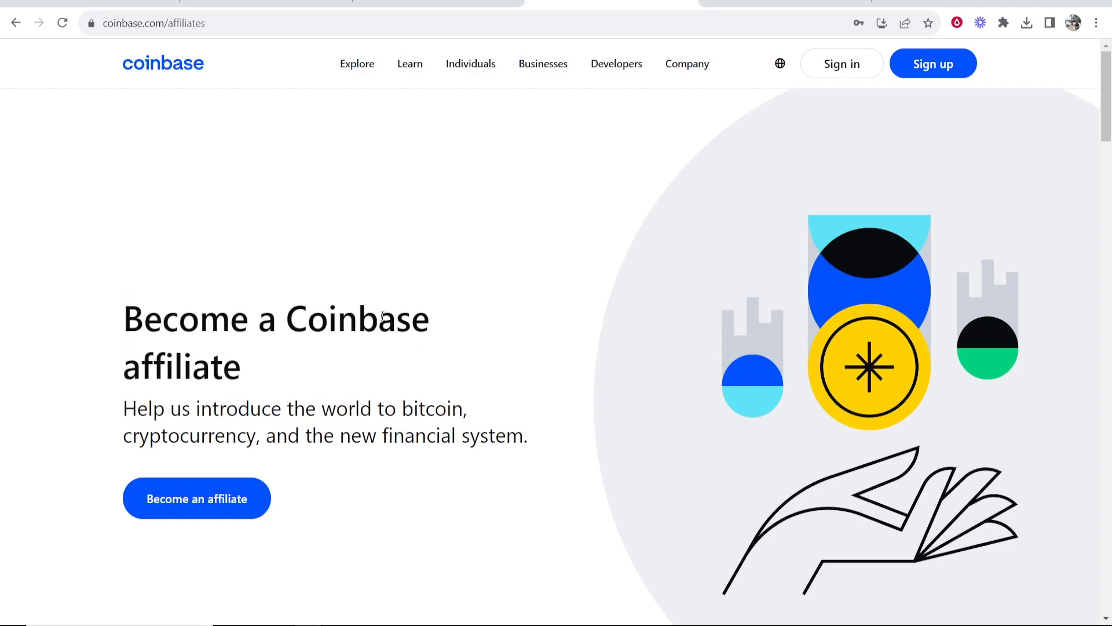
pyautogui.scroll(-3)
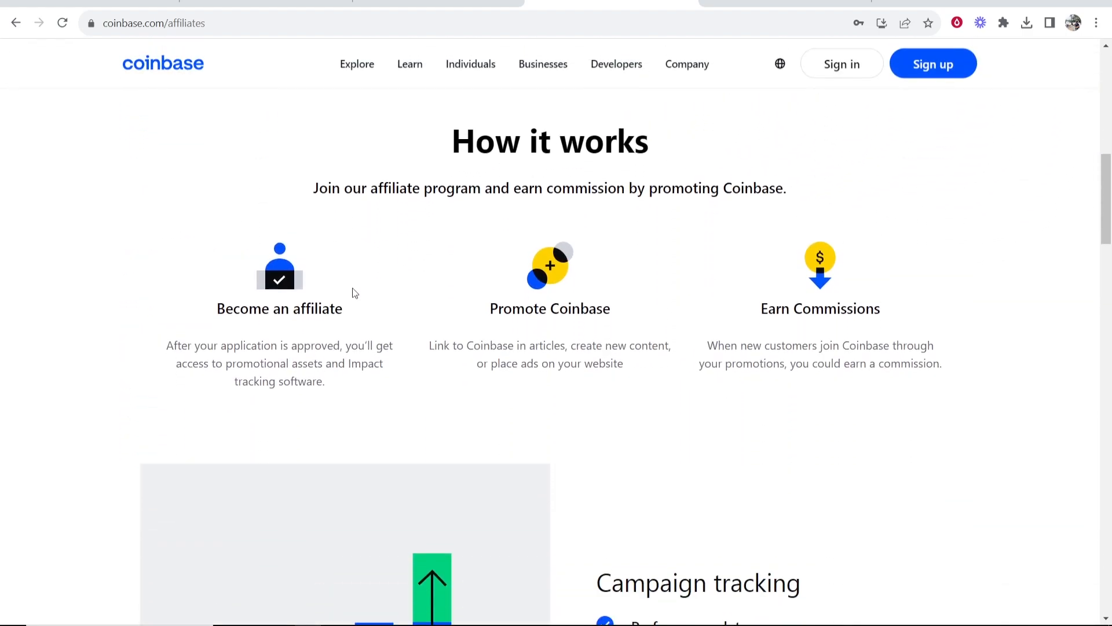
pyautogui.scroll(-3)
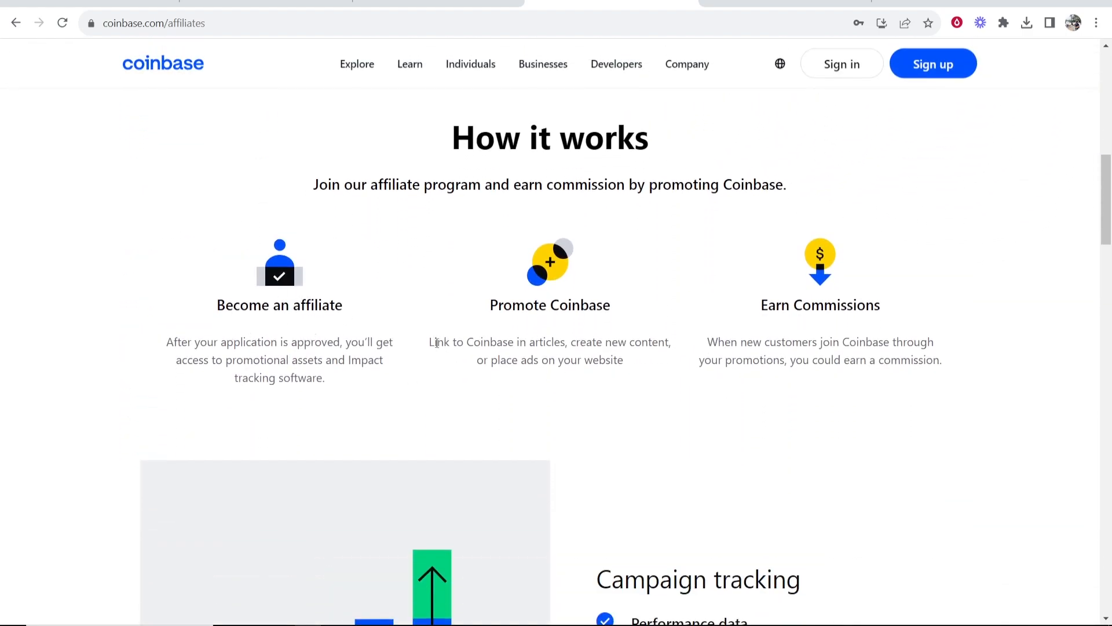
pyautogui.moveTo(429, 348); pyautogui.dragTo(560, 348)
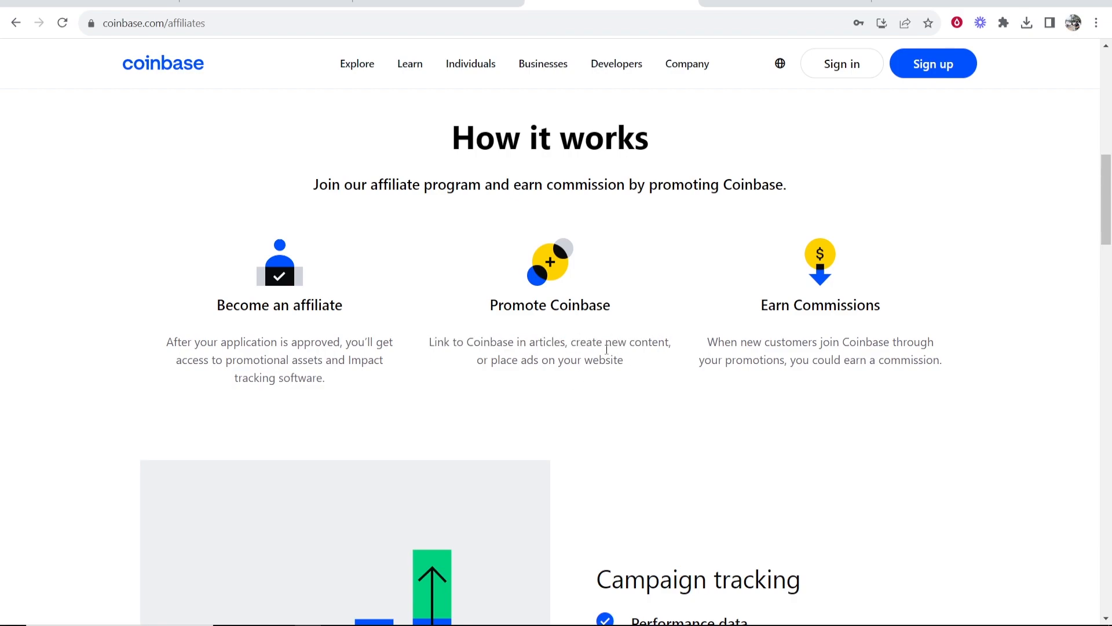
pyautogui.moveTo(896, 306)
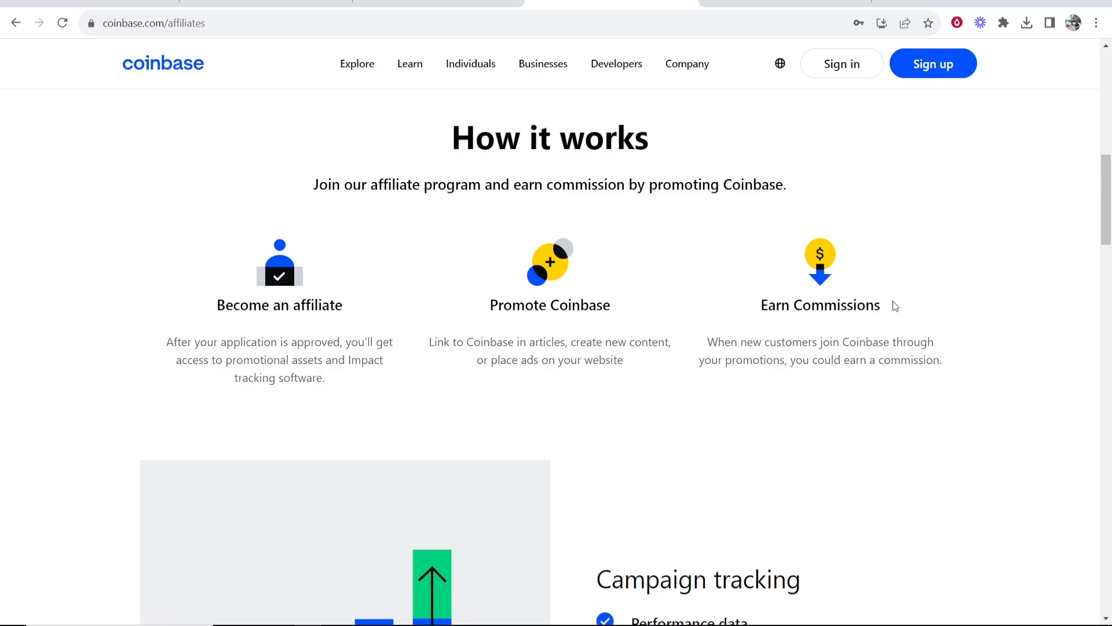
pyautogui.scroll(-3)
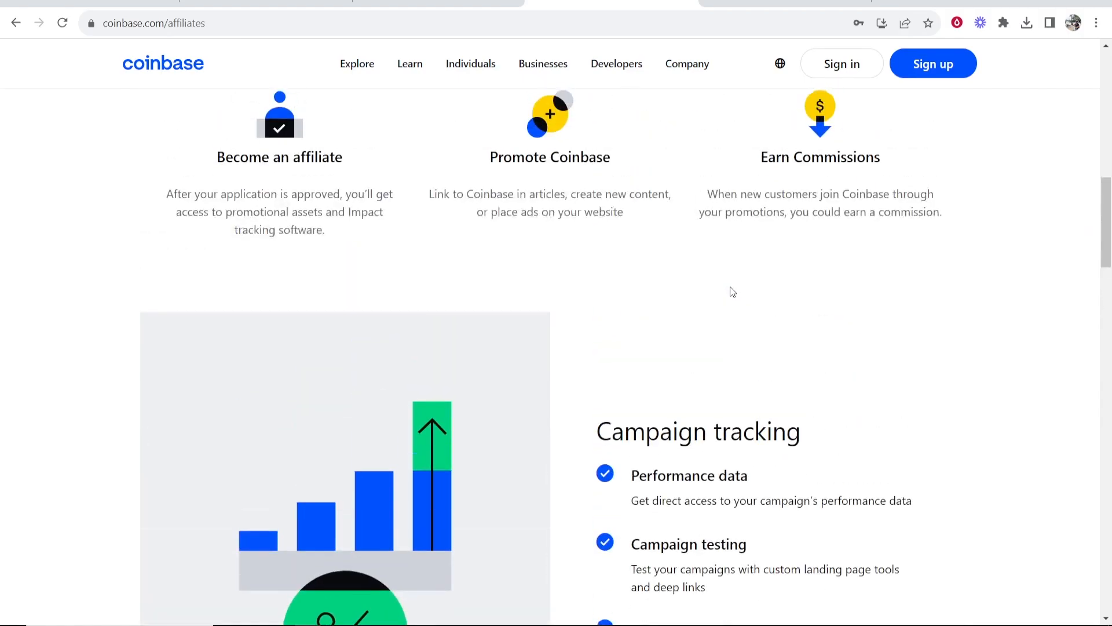
pyautogui.scroll(3)
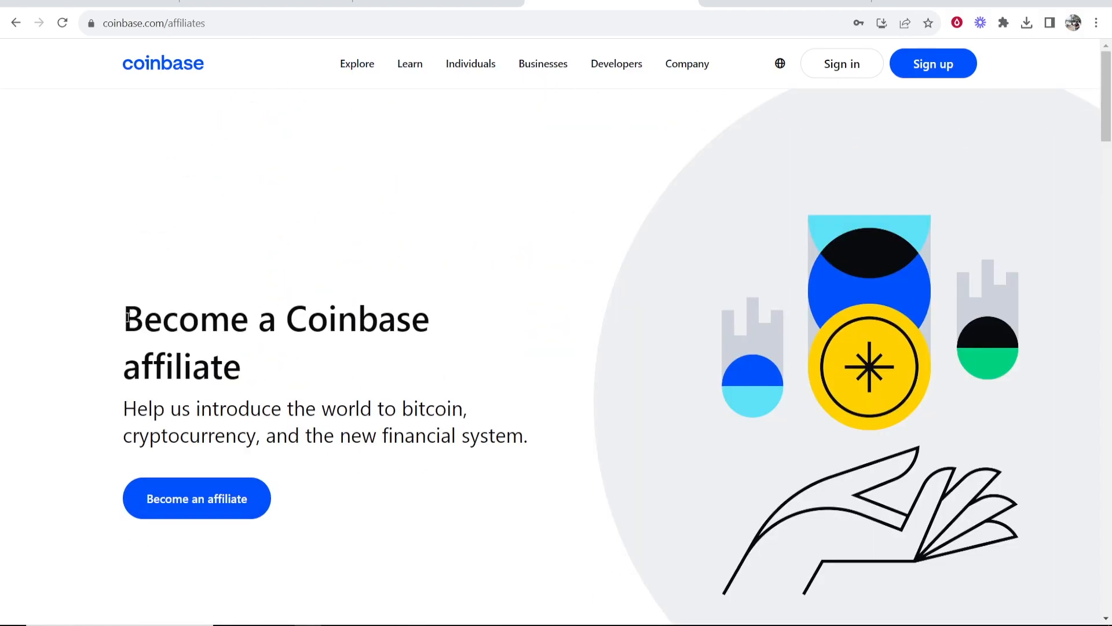
pyautogui.moveTo(196, 497)
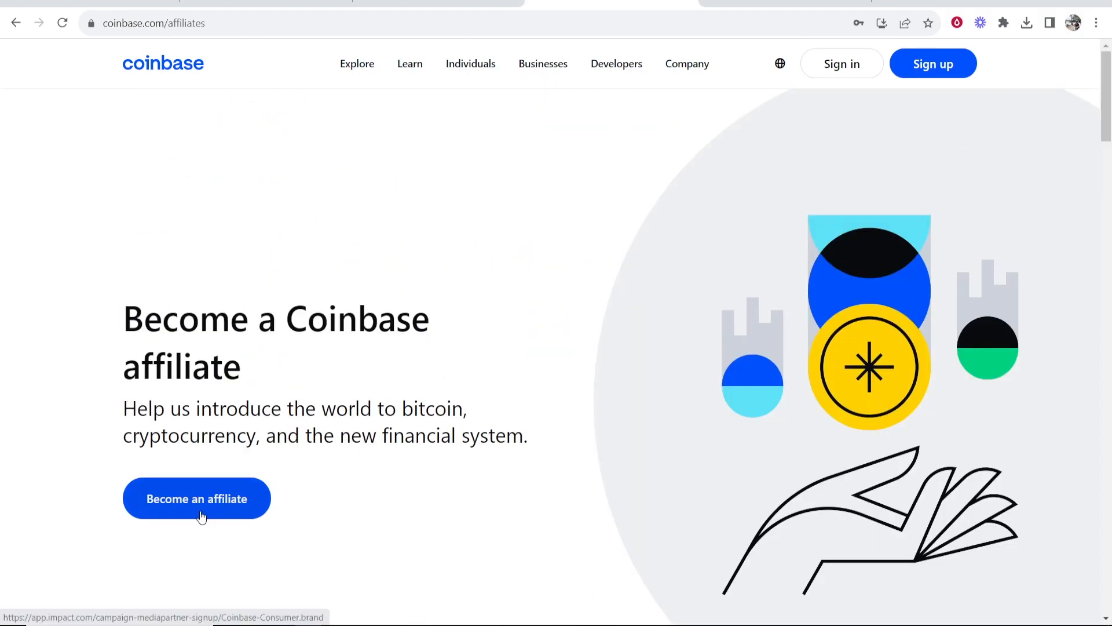
# Bring up the Impact sign-up form and scroll to its empty Company Information fields
pyautogui.click(196, 498)
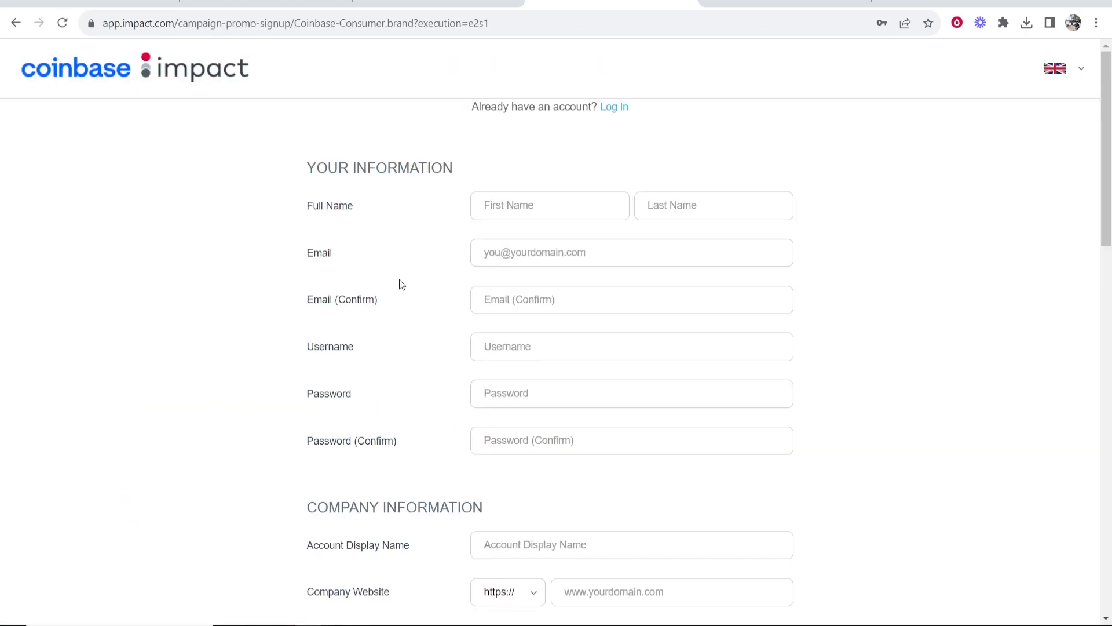
pyautogui.moveTo(291, 133)
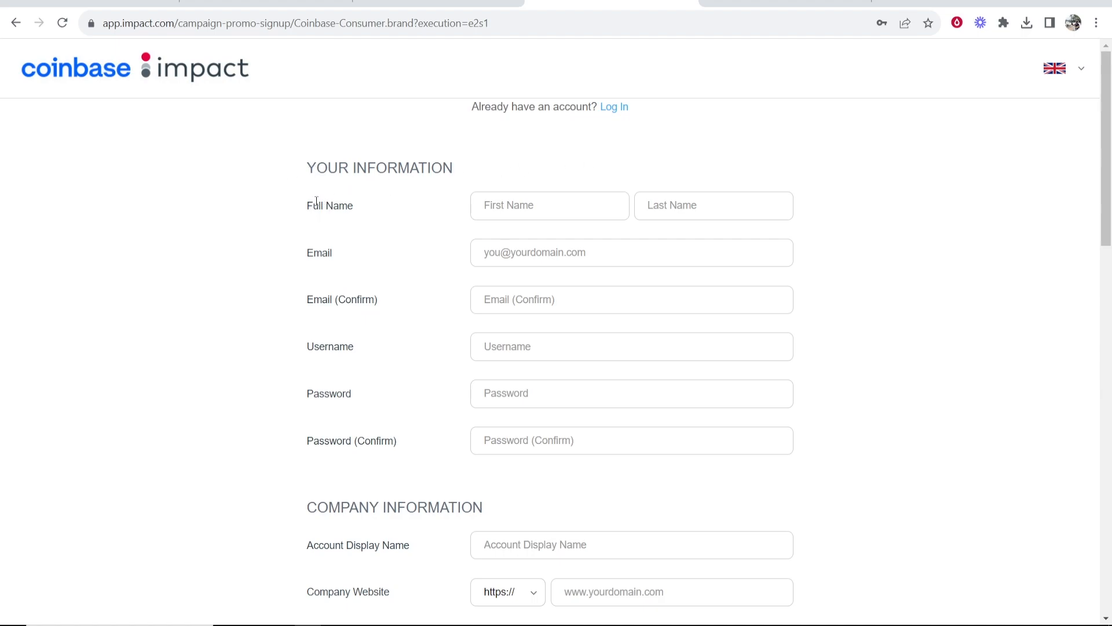
pyautogui.scroll(-3)
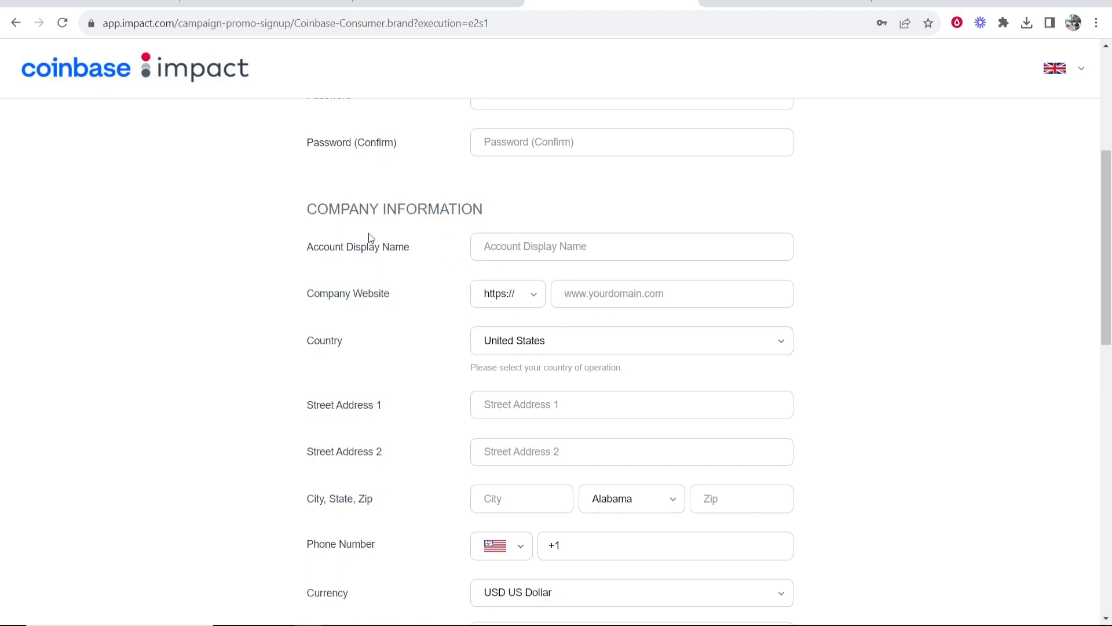
pyautogui.scroll(-3)
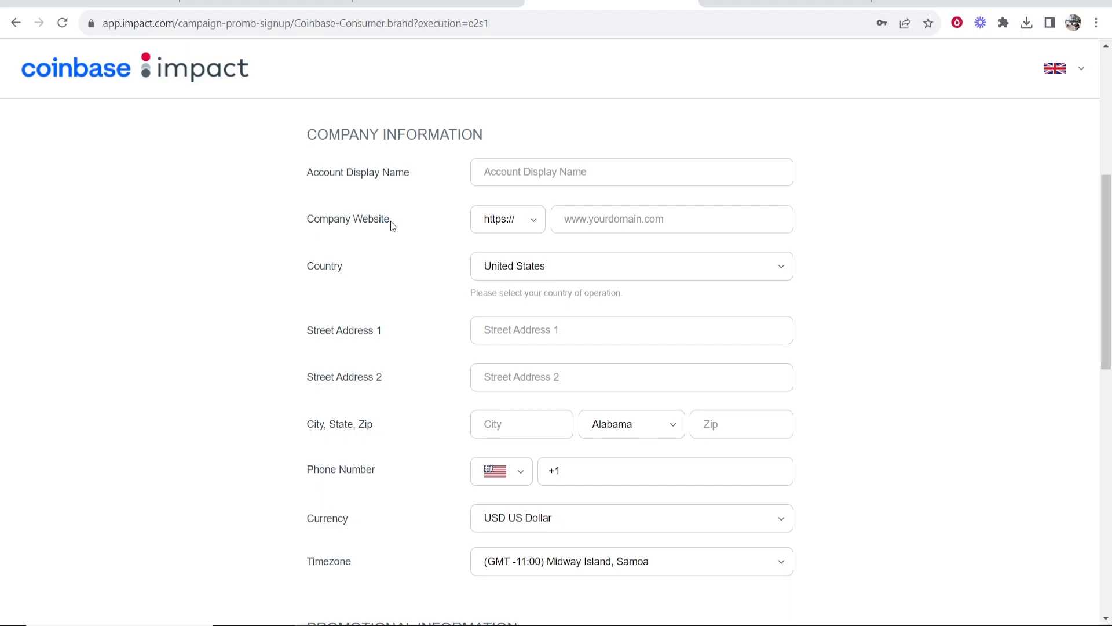
pyautogui.moveTo(324, 297)
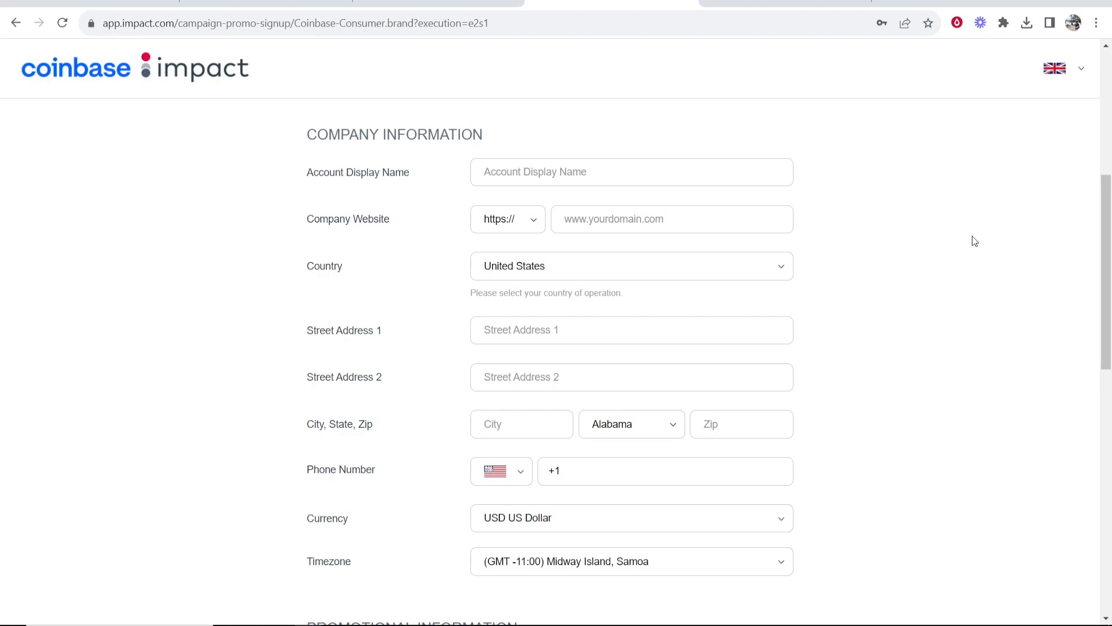
pyautogui.moveTo(488, 226)
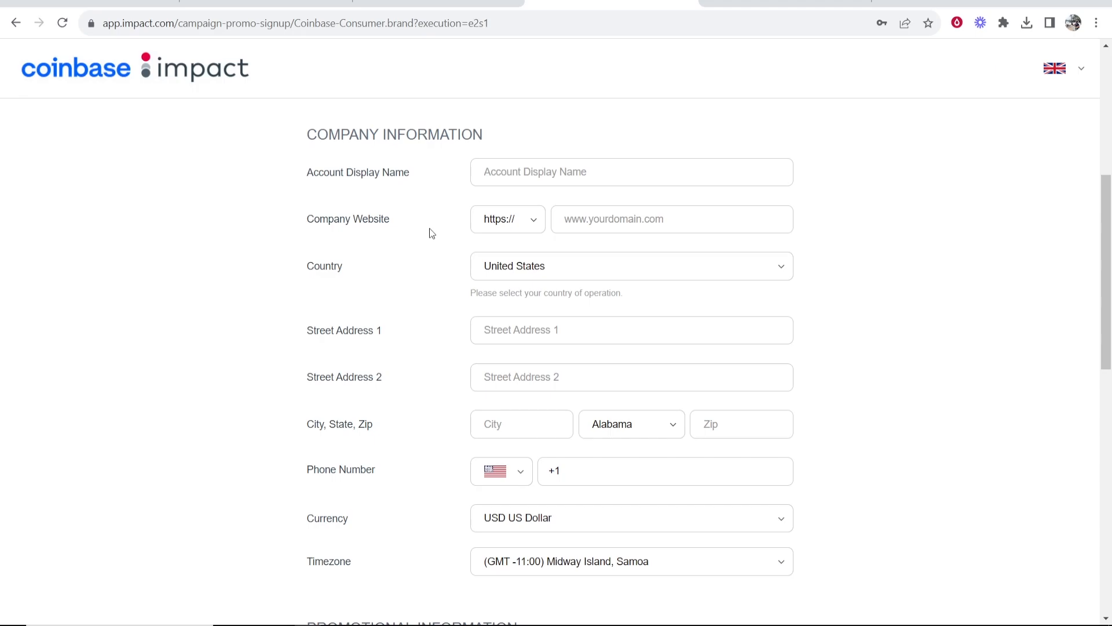
pyautogui.scroll(-3)
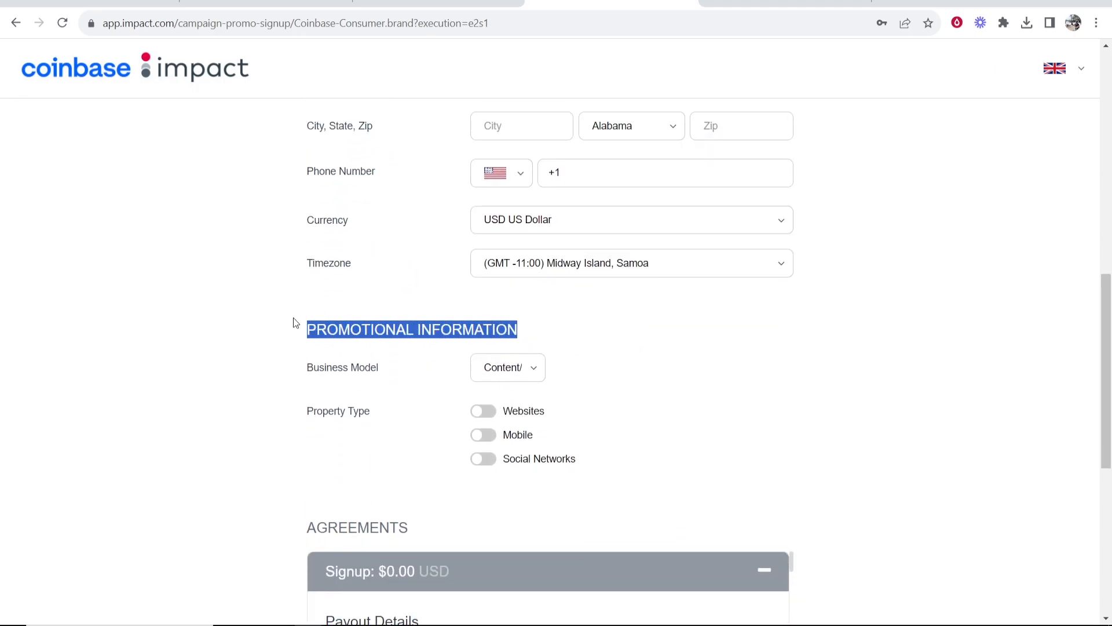
pyautogui.scroll(-3)
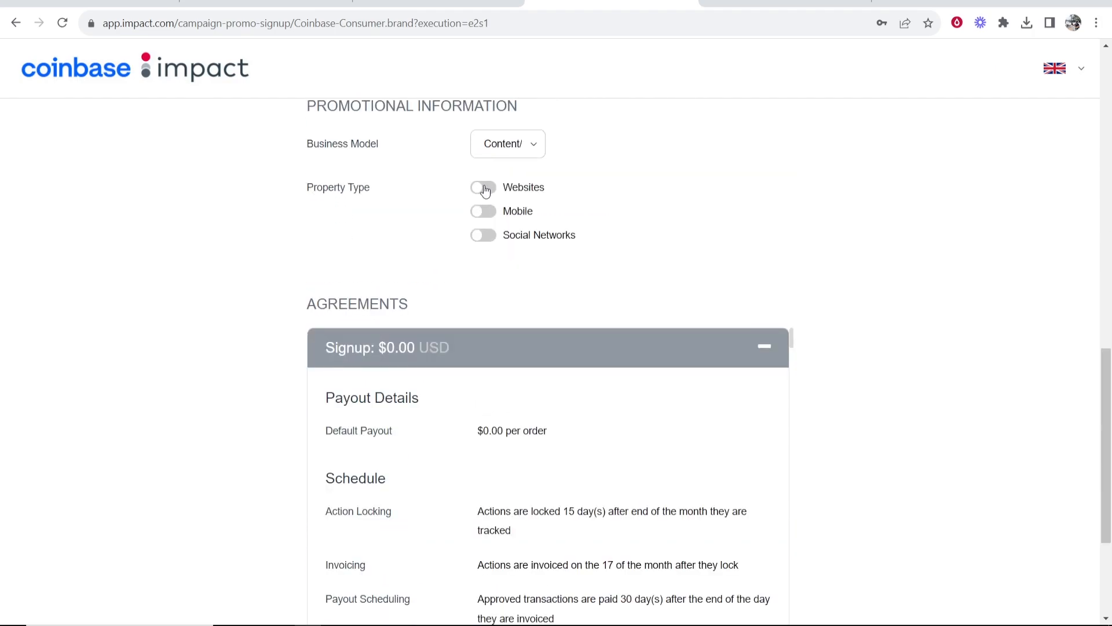
pyautogui.click(483, 235)
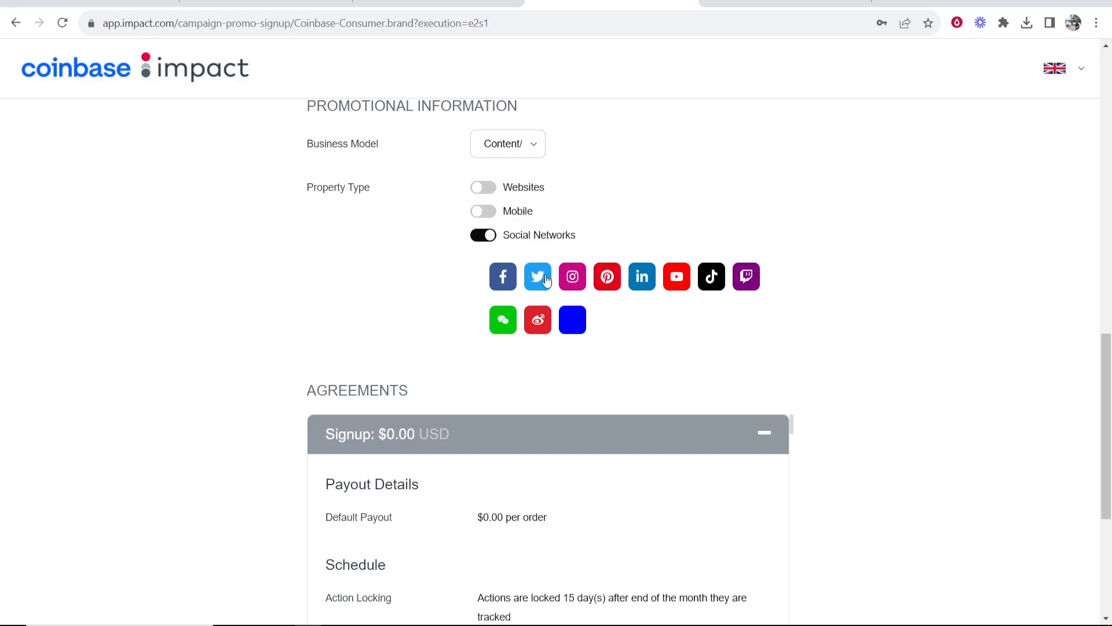
pyautogui.click(483, 234)
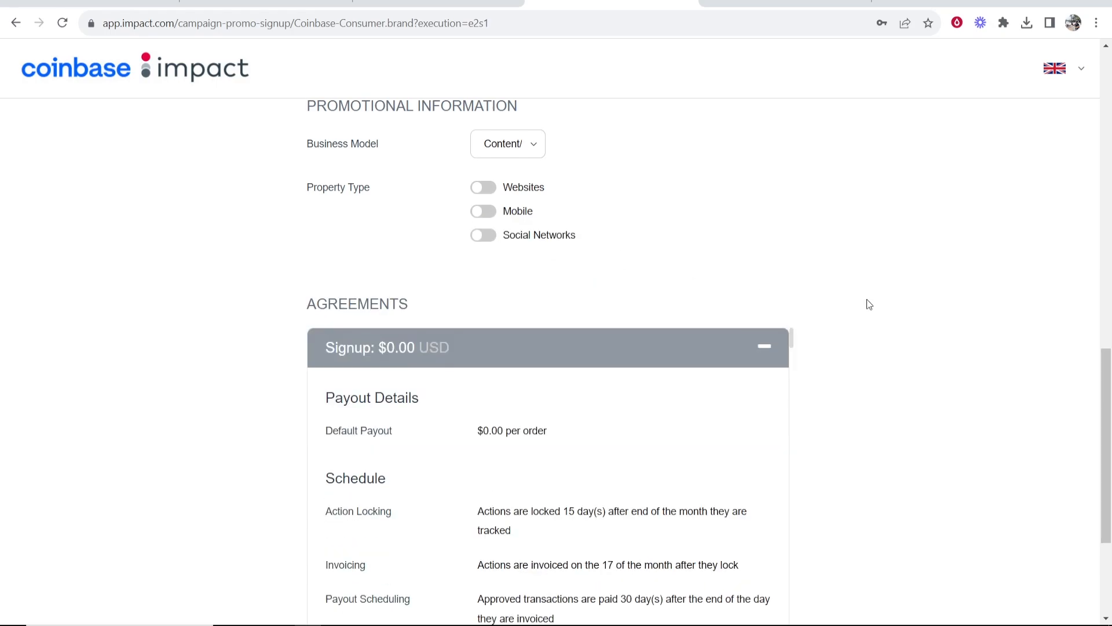
pyautogui.scroll(-3)
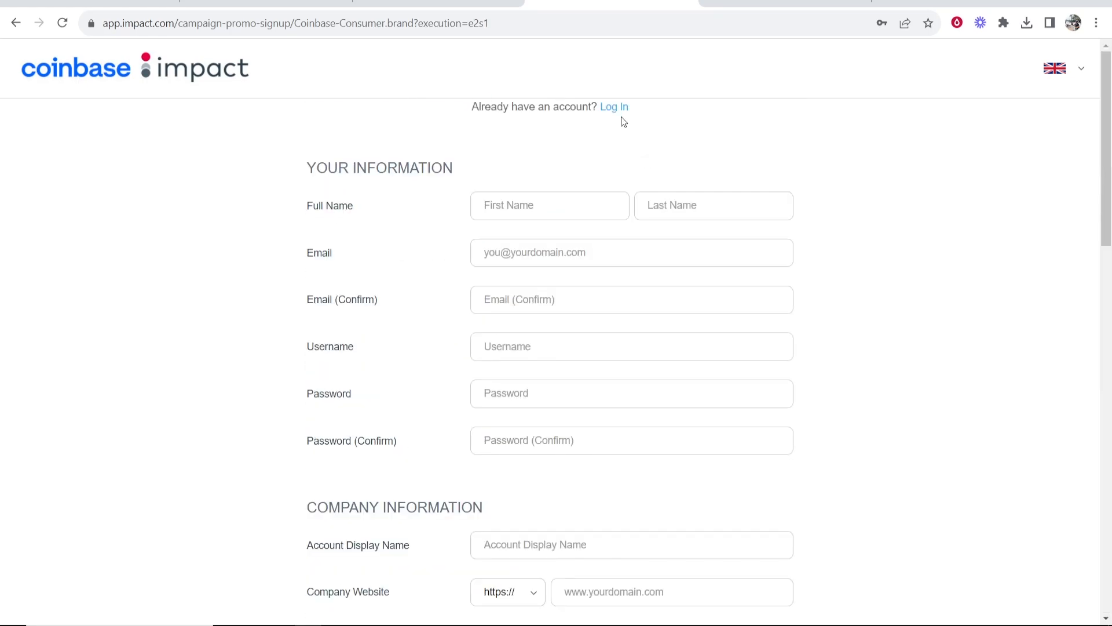
# Sign in to the existing Impact partner account and land on the dashboard Home
pyautogui.click(614, 106)
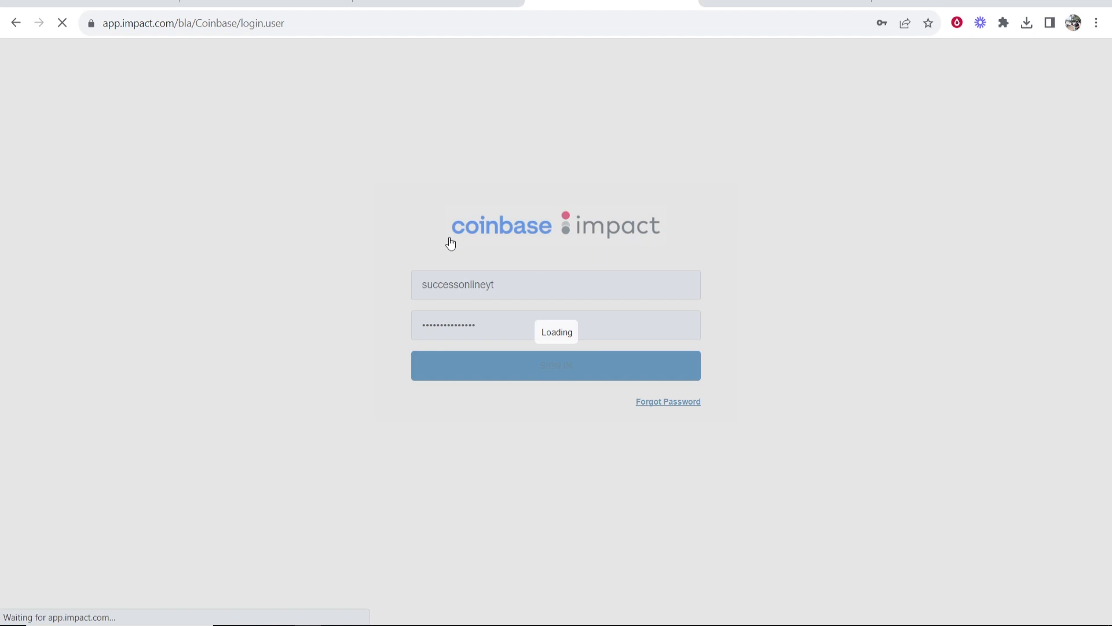
pyautogui.click(555, 365)
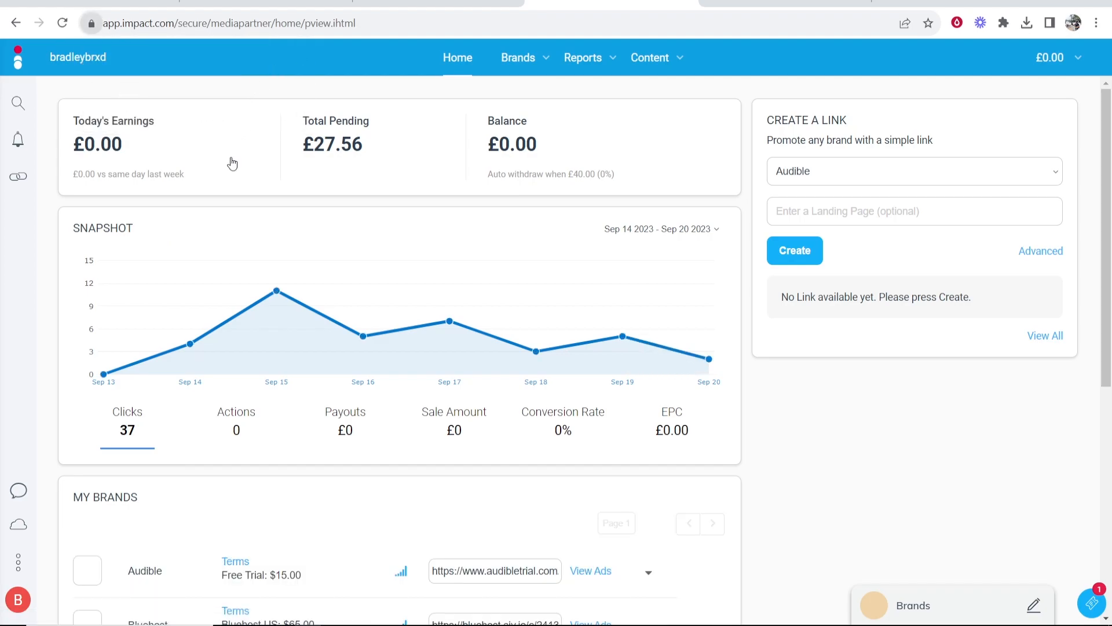
pyautogui.scroll(-3)
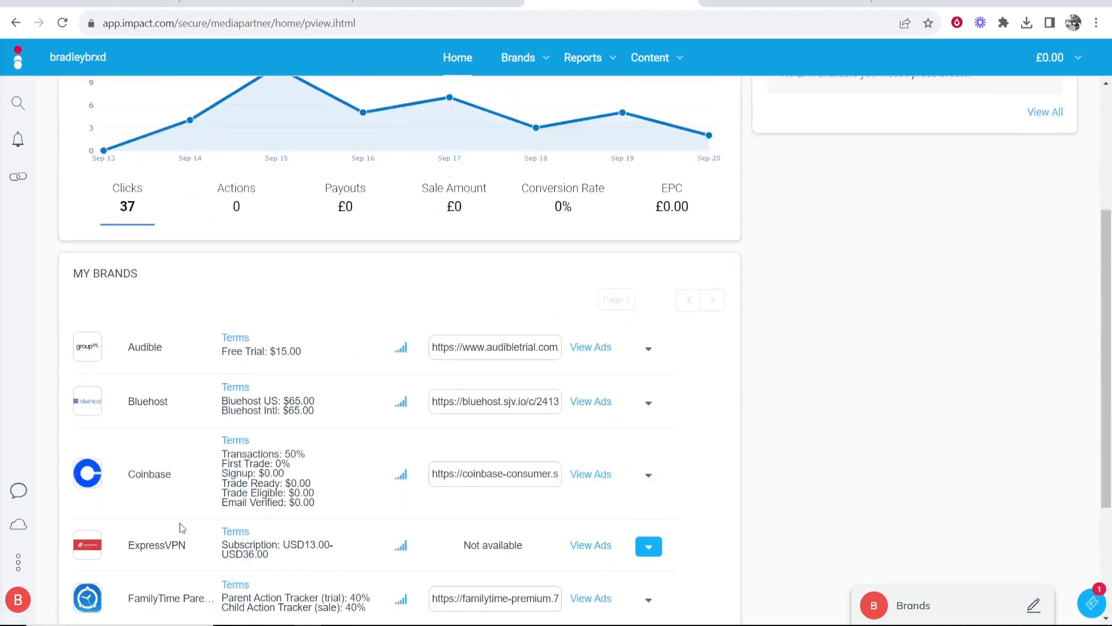
pyautogui.scroll(3)
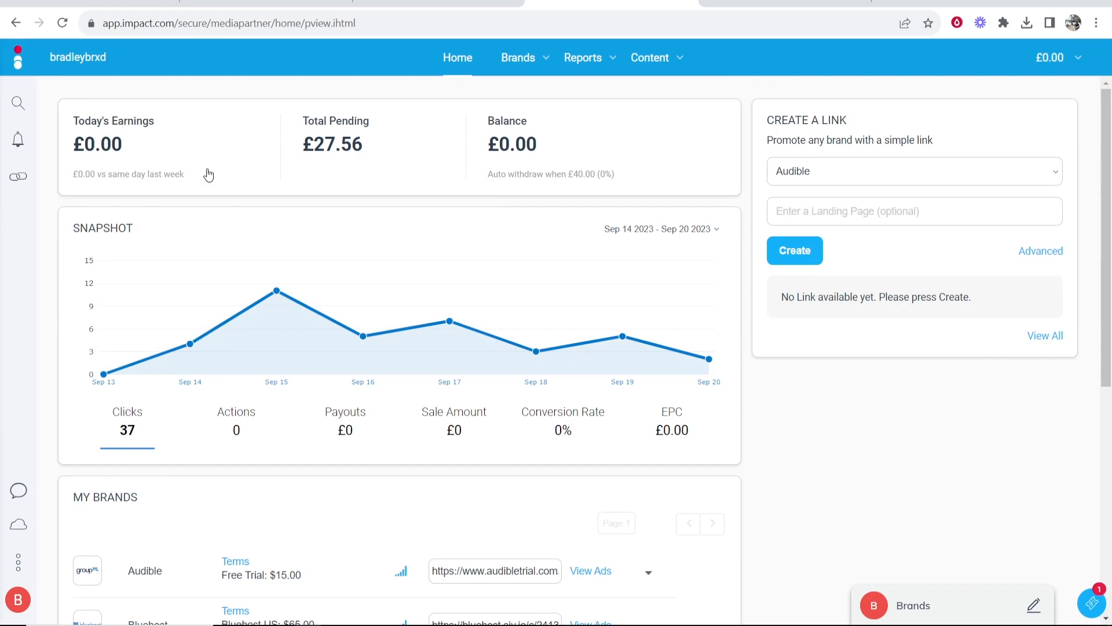
pyautogui.moveTo(225, 181)
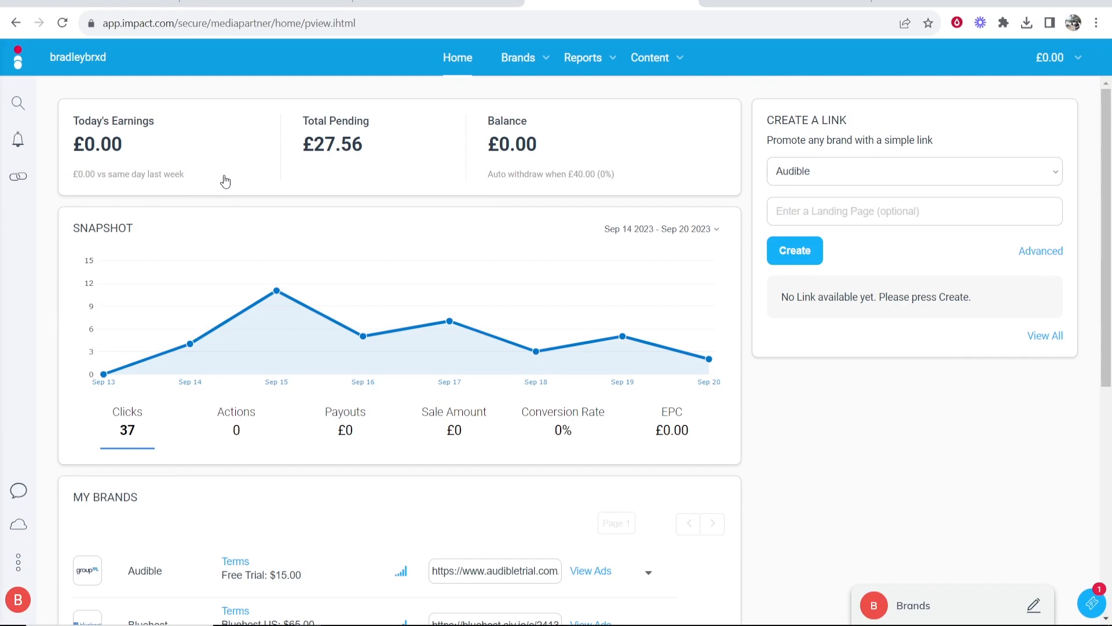
pyautogui.moveTo(797, 178)
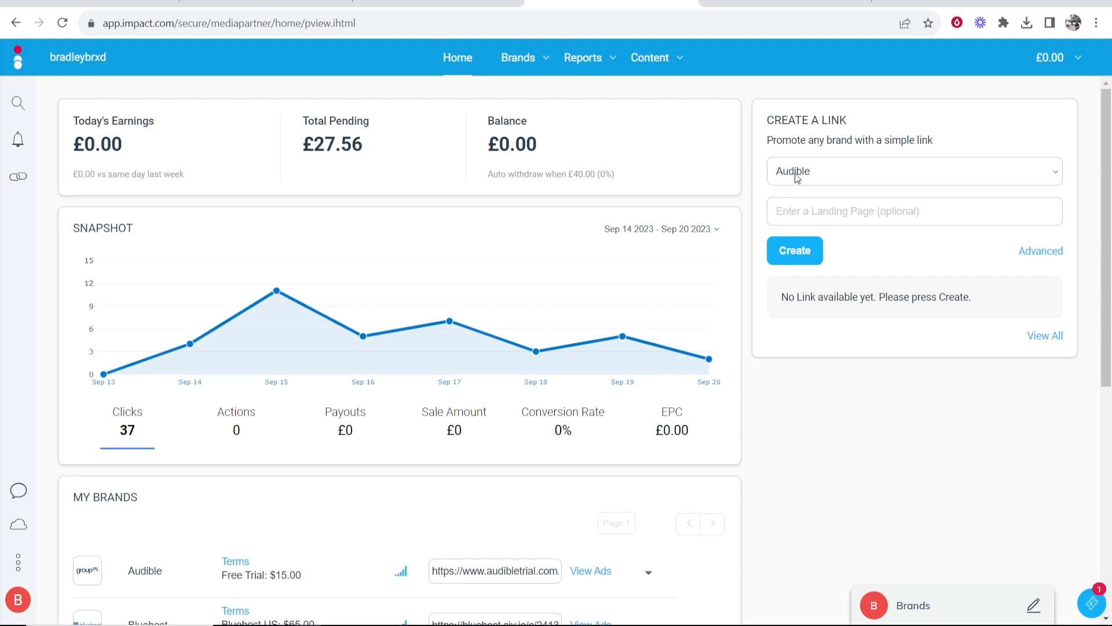
pyautogui.moveTo(820, 171)
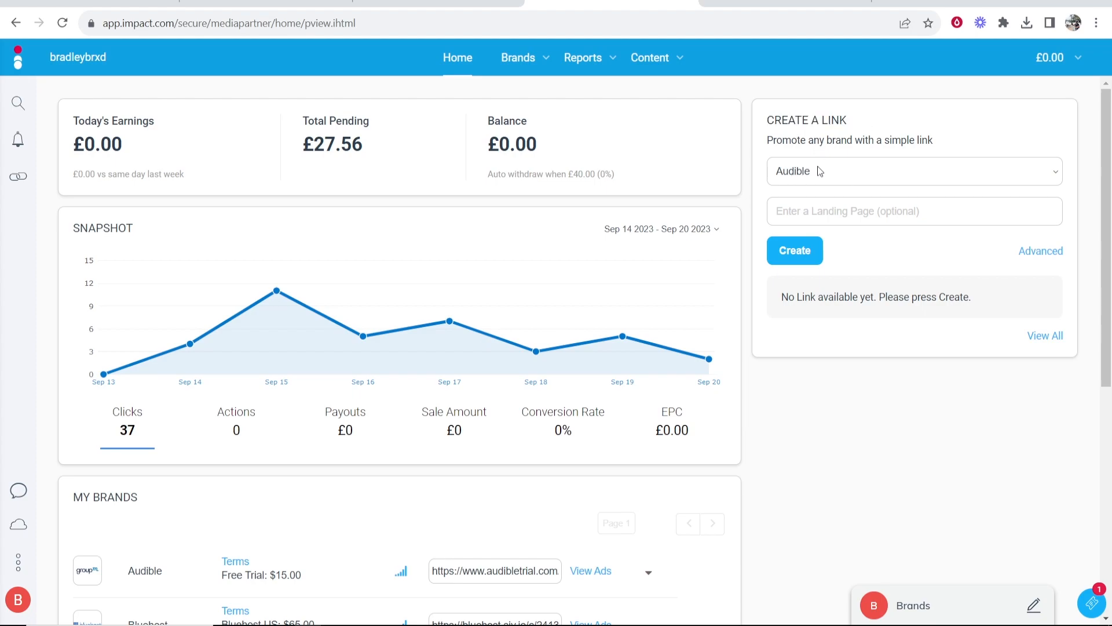
# Generate a Coinbase affiliate link showing the shortened tracking URL ready to share
pyautogui.click(794, 251)
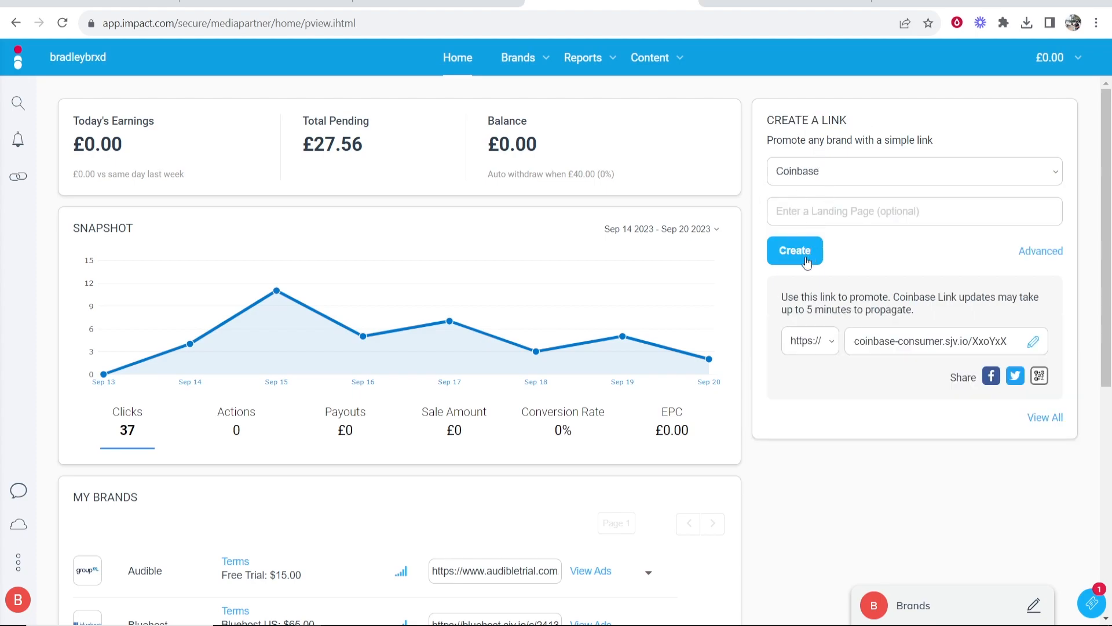
pyautogui.moveTo(999, 347)
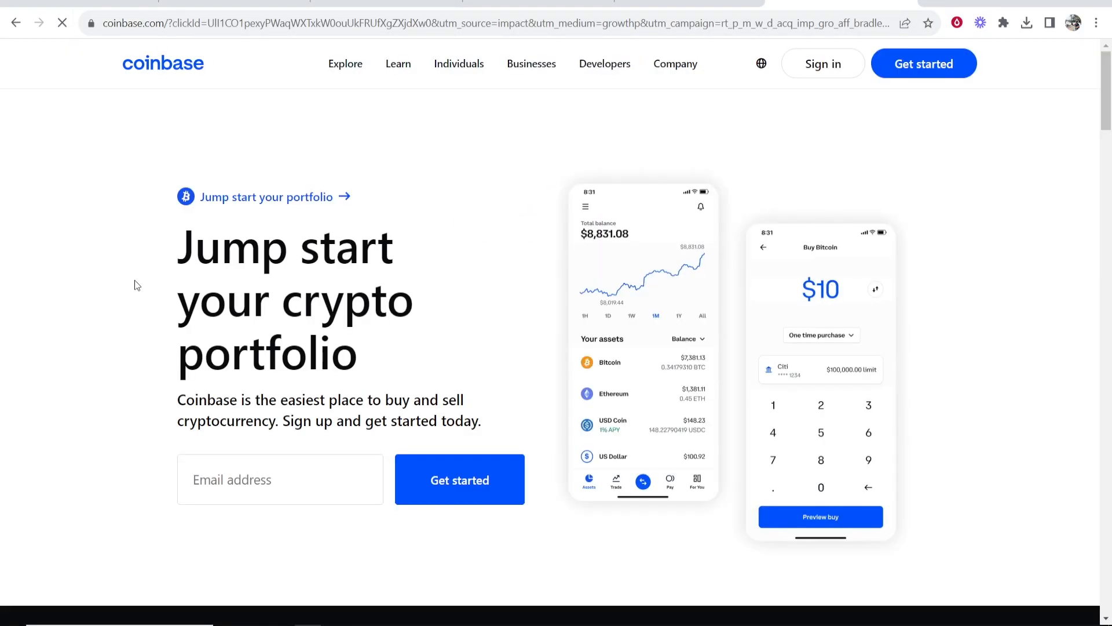
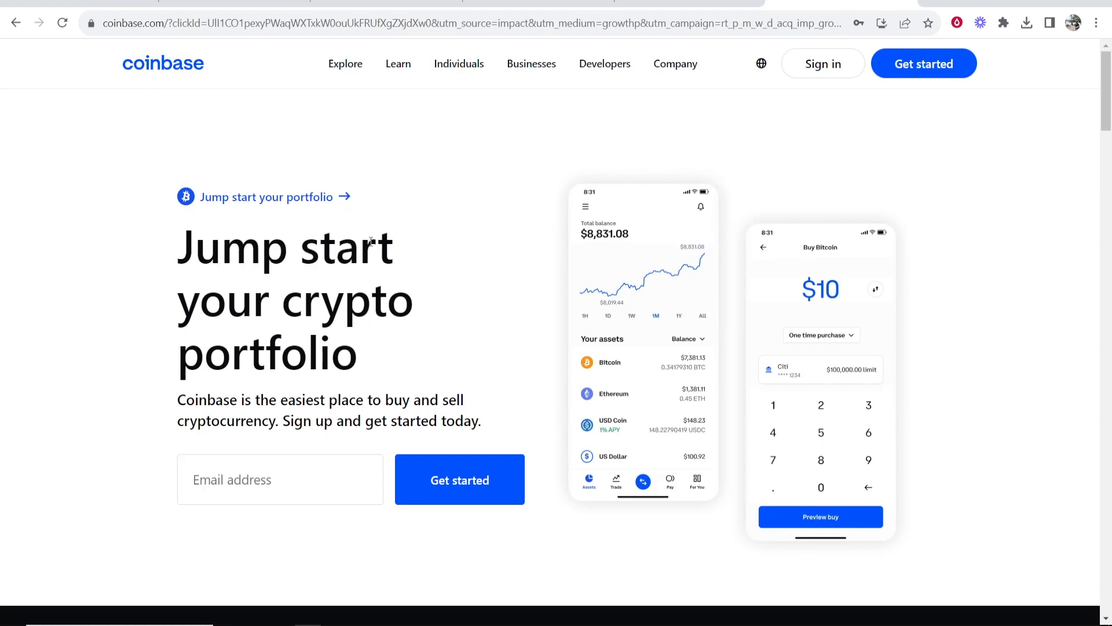
pyautogui.moveTo(652, 10)
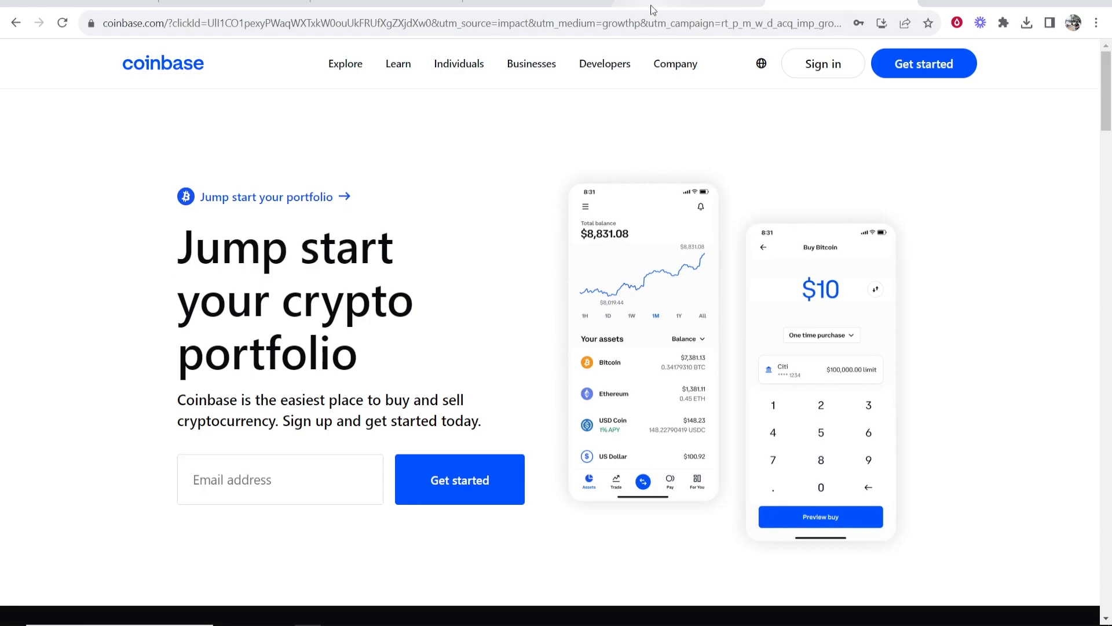